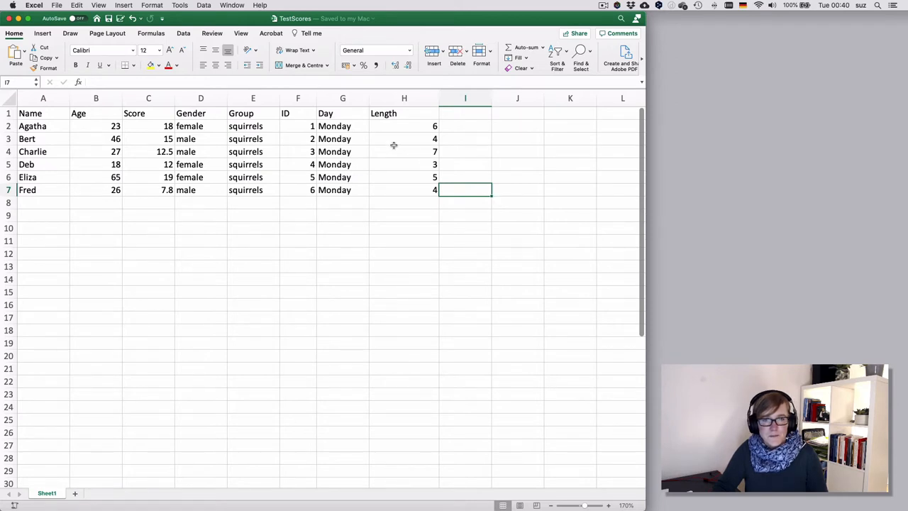
# Select a cell in the score data and bring up the Insert ribbon features.
pyautogui.click(343, 150)
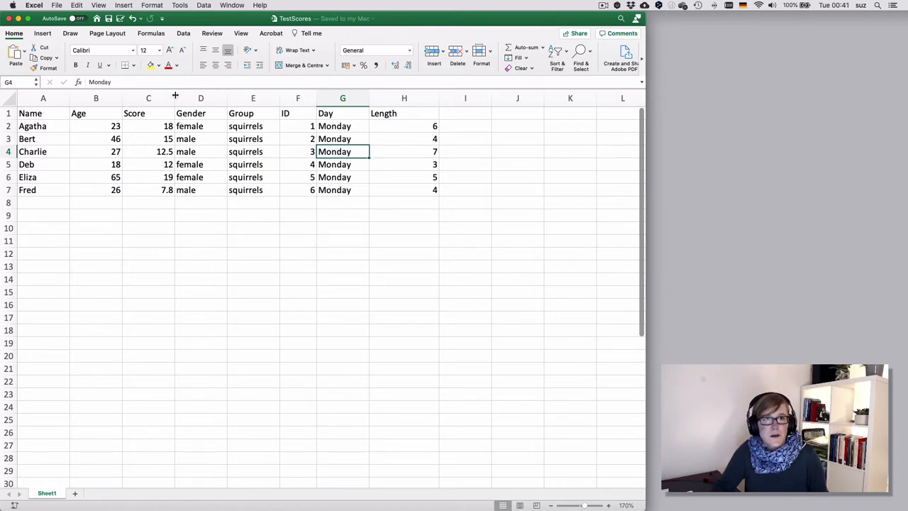
pyautogui.click(124, 6)
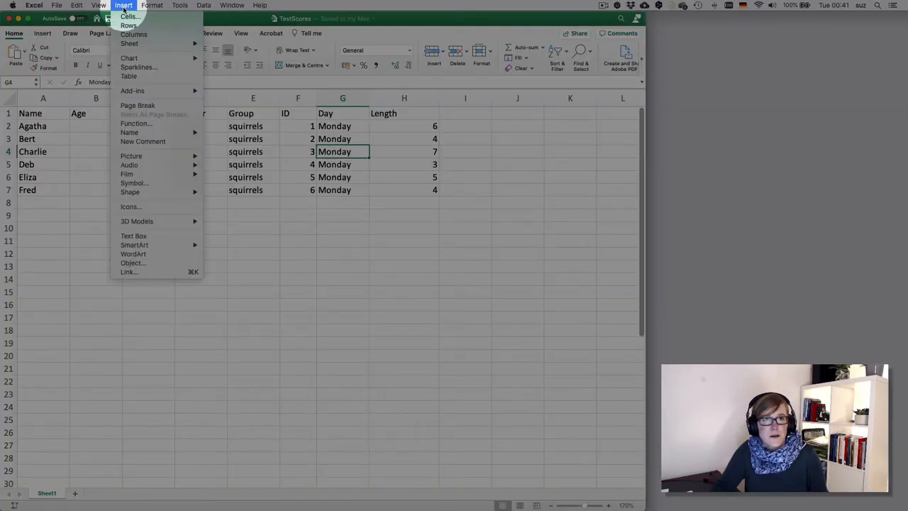
pyautogui.moveTo(129, 77)
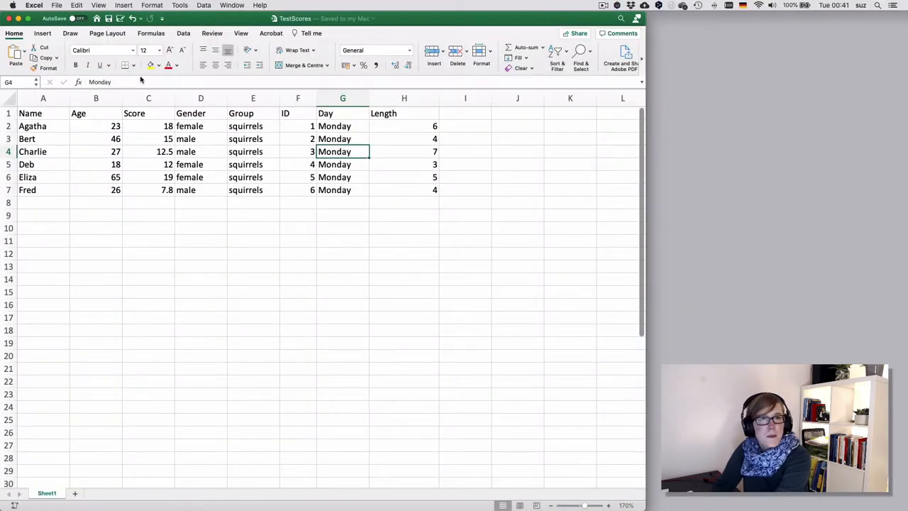
pyautogui.click(42, 34)
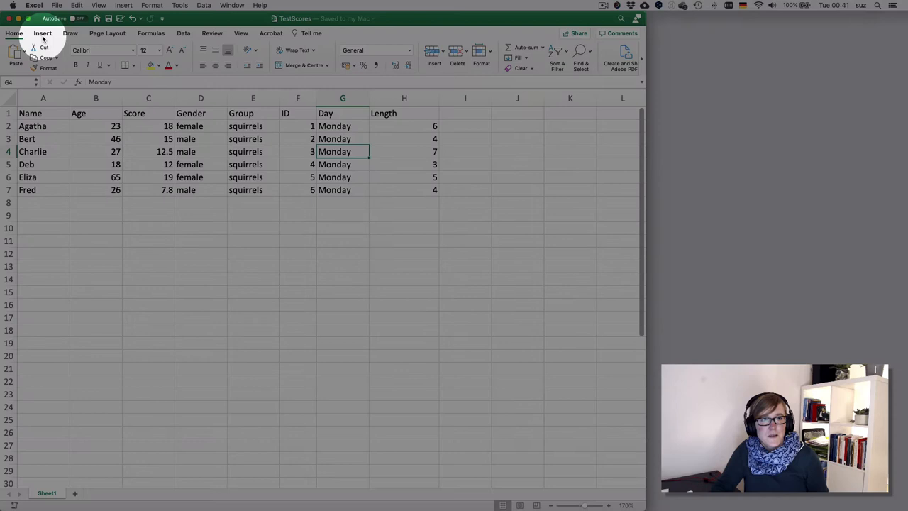
pyautogui.click(43, 34)
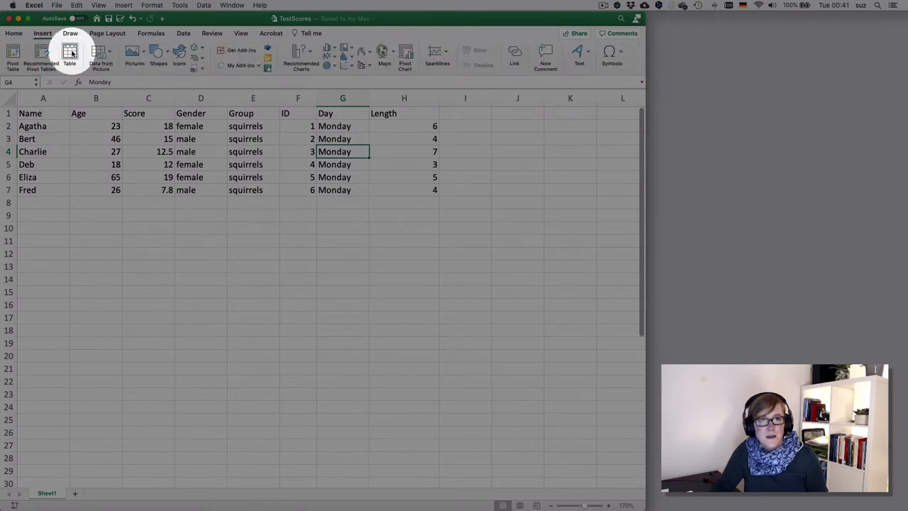
# Create a table from $A$1:$H$7 with 'My table has headers' checked.
pyautogui.click(68, 56)
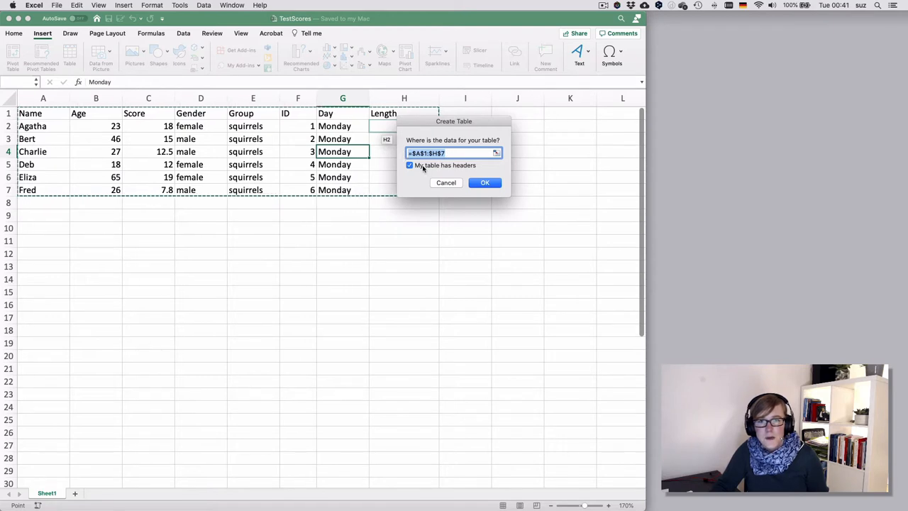
pyautogui.moveTo(440, 165)
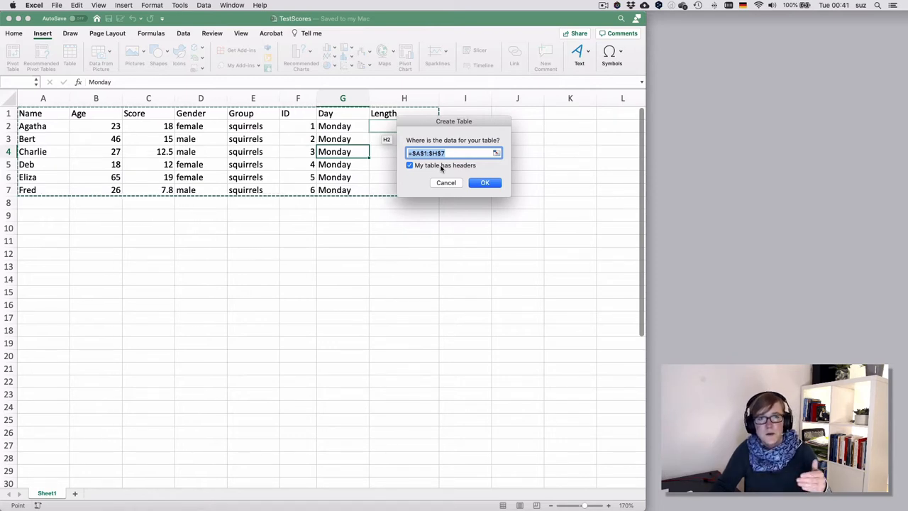
pyautogui.moveTo(458, 178)
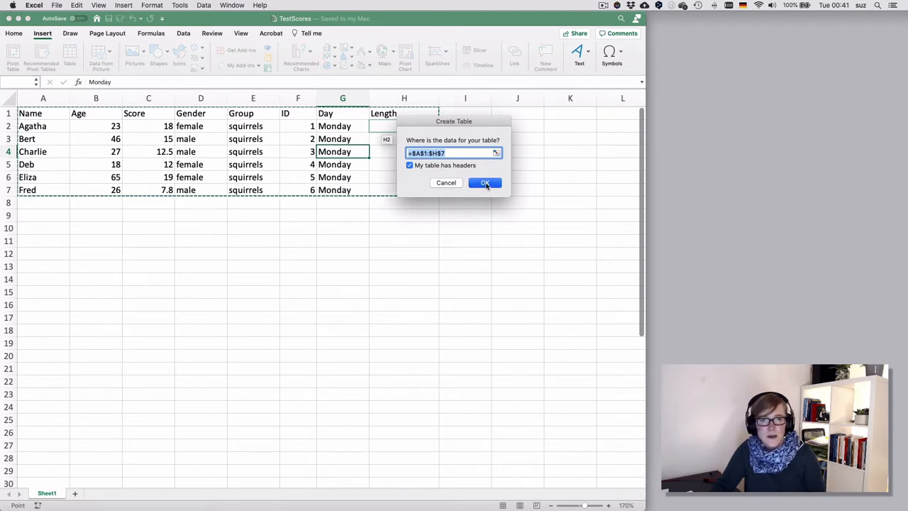
pyautogui.click(486, 182)
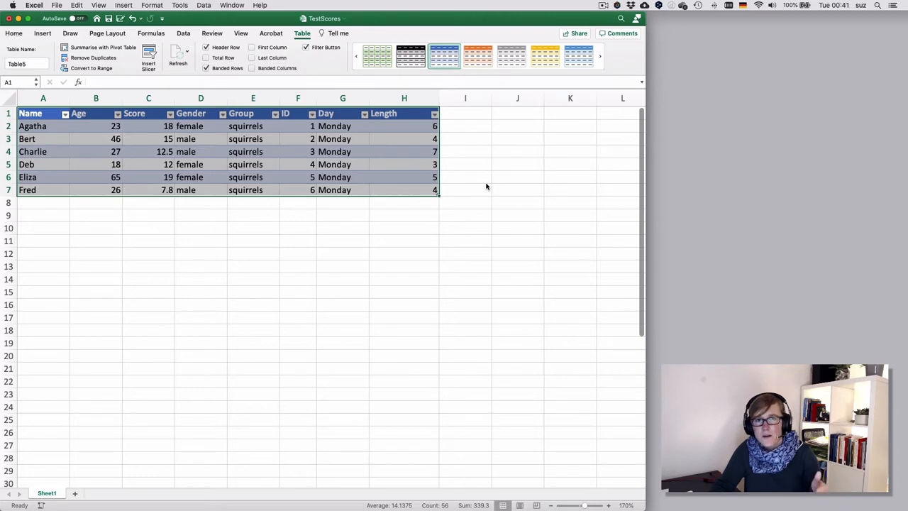
pyautogui.moveTo(484, 168)
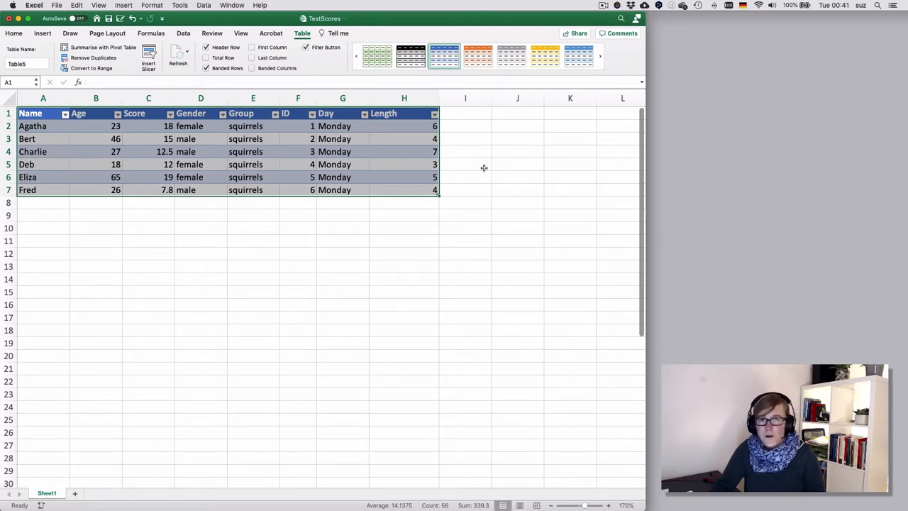
# Extend the table down so the empty rows 8 to 10 join it.
pyautogui.click(599, 57)
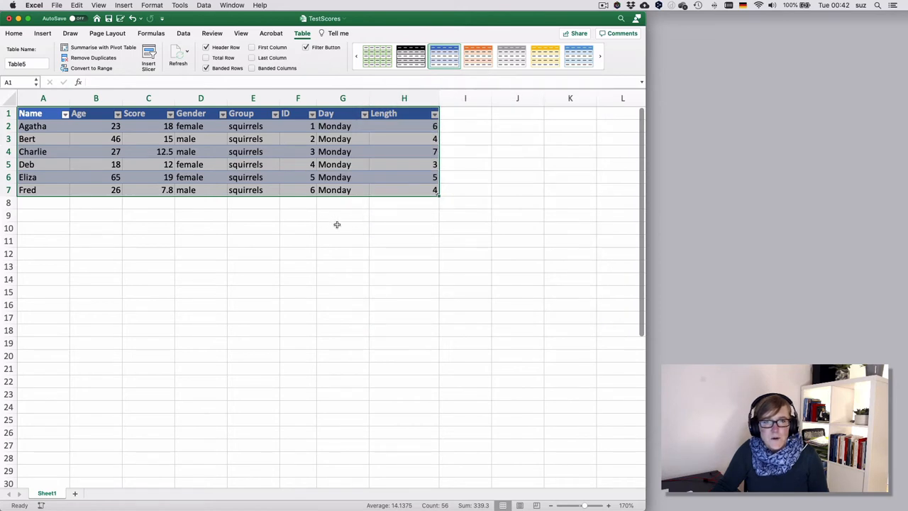
pyautogui.click(343, 227)
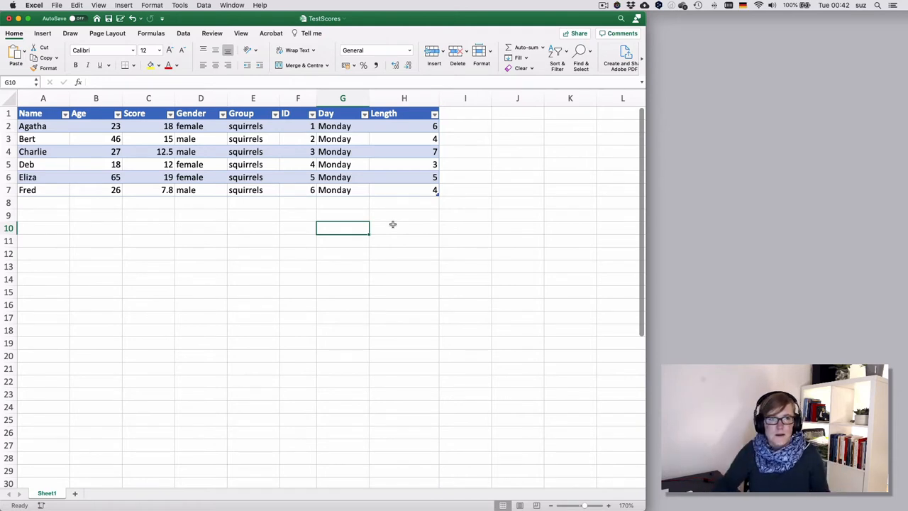
pyautogui.moveTo(447, 199)
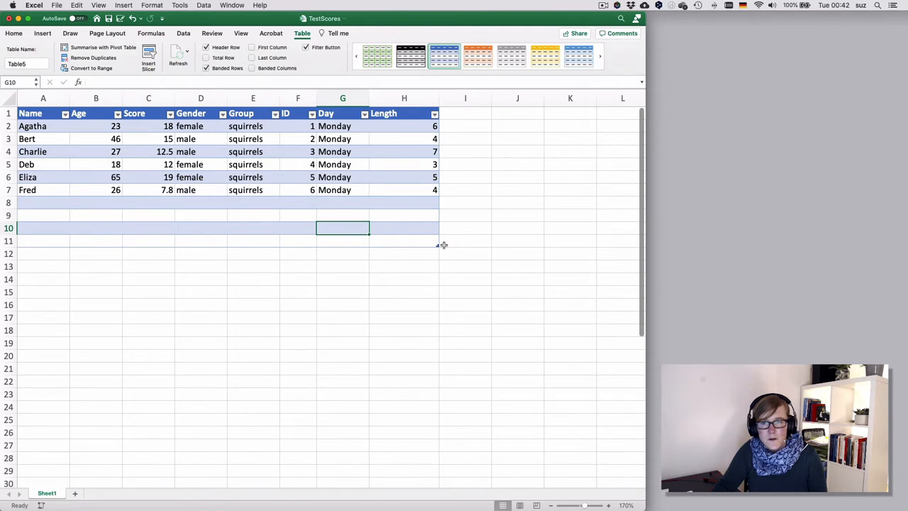
# Undo the resize, enter Greg in A8 to see the table auto-expand, then undo it.
pyautogui.click(15, 34)
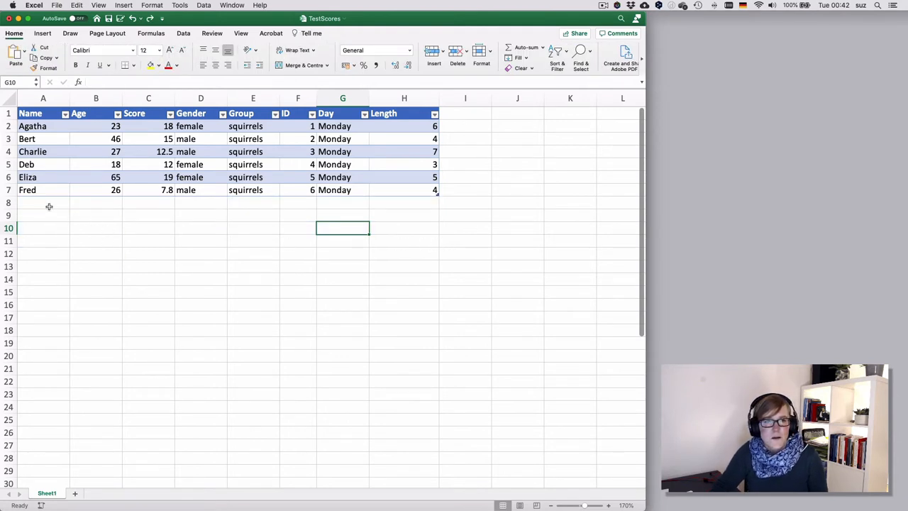
pyautogui.click(43, 201)
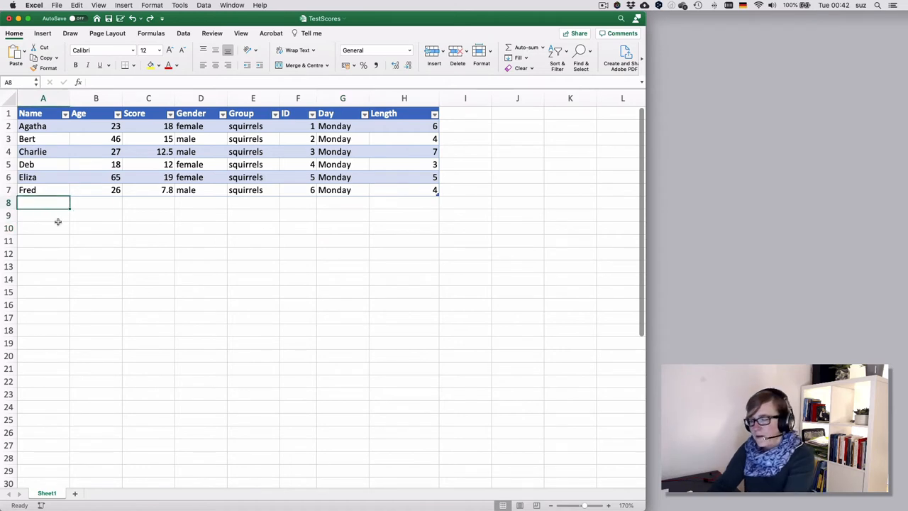
pyautogui.write('Greg')
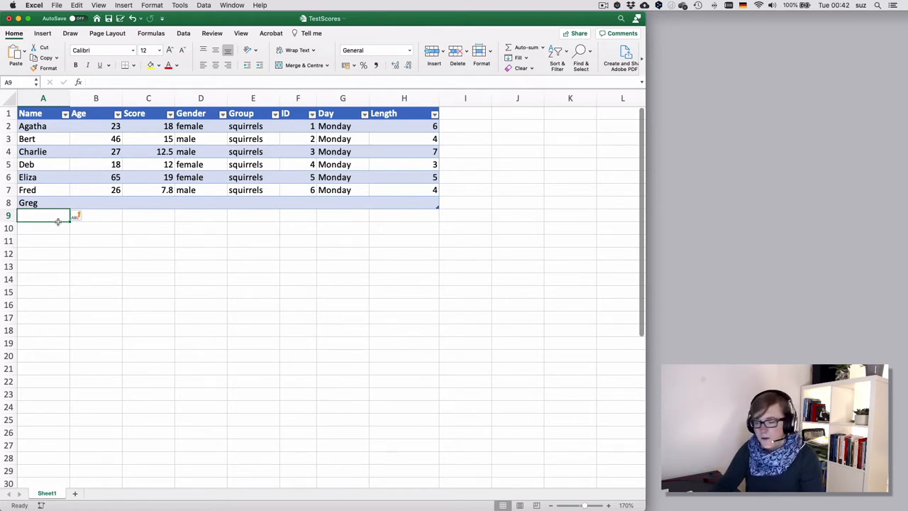
pyautogui.click(42, 203)
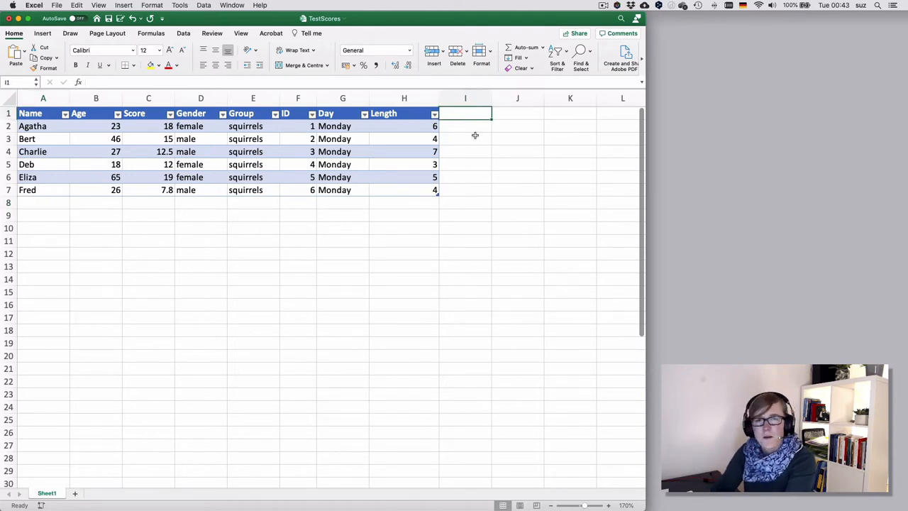
# Type the test entries 'Animal' and 'dog' below the data.
pyautogui.write('Animal')
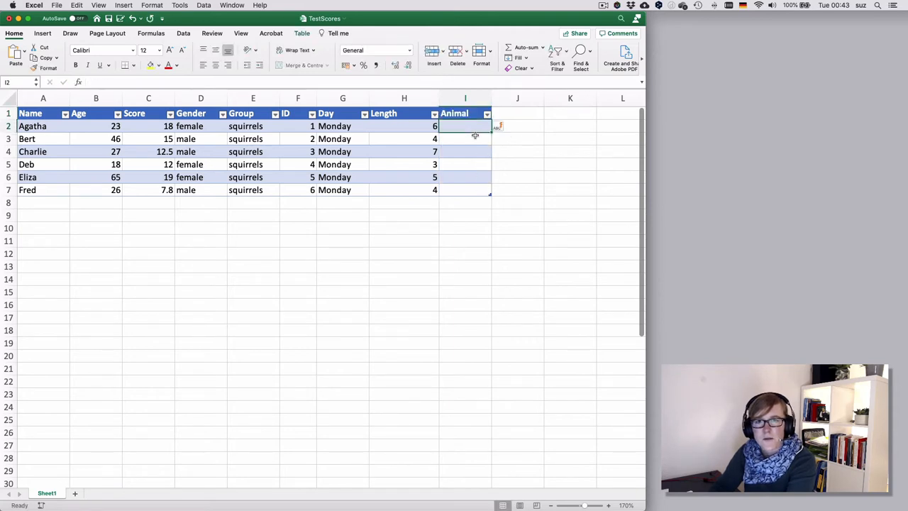
pyautogui.write('dog')
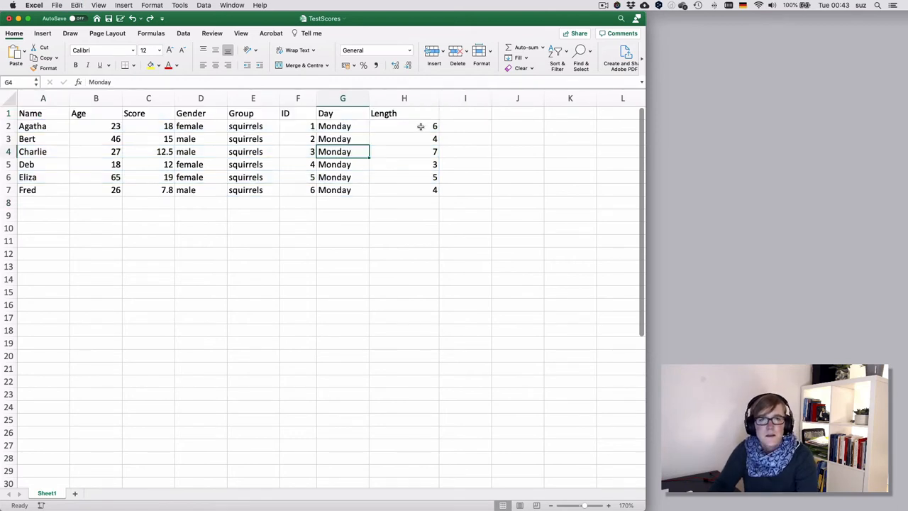
# Clear the Length values in H2:H7 and enter =LEN(A2) in H2.
pyautogui.moveTo(403, 125); pyautogui.dragTo(403, 191)
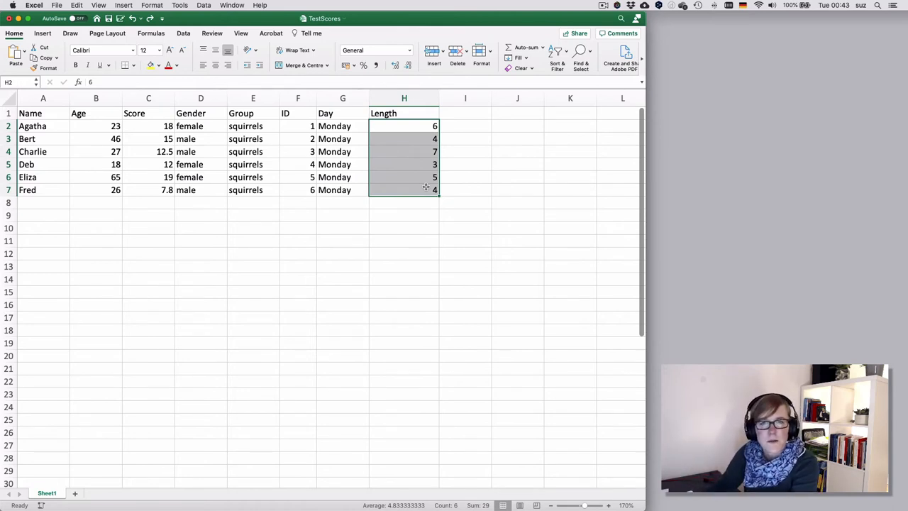
pyautogui.press('Delete')
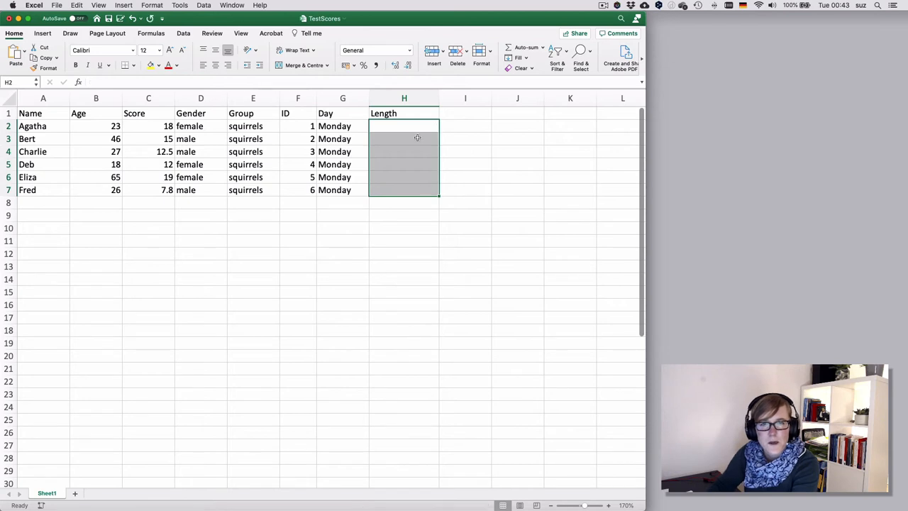
pyautogui.write('=')
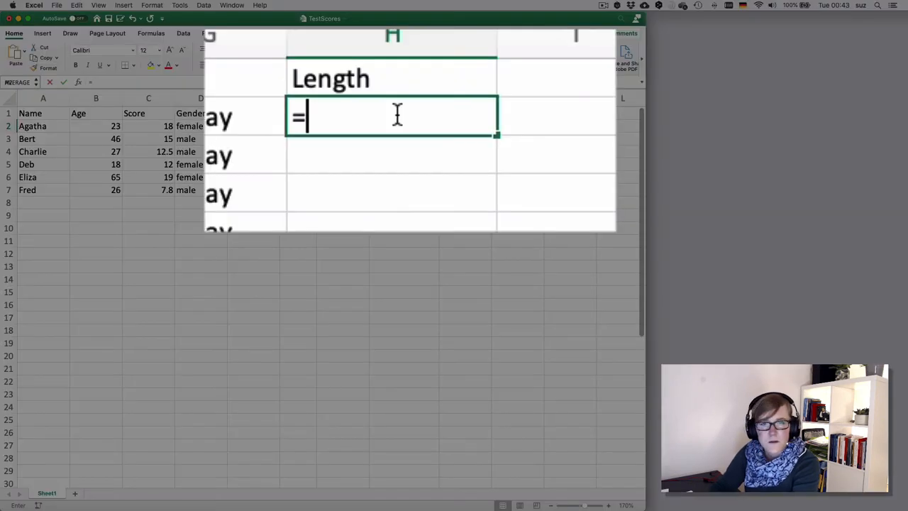
pyautogui.write('LEN(')
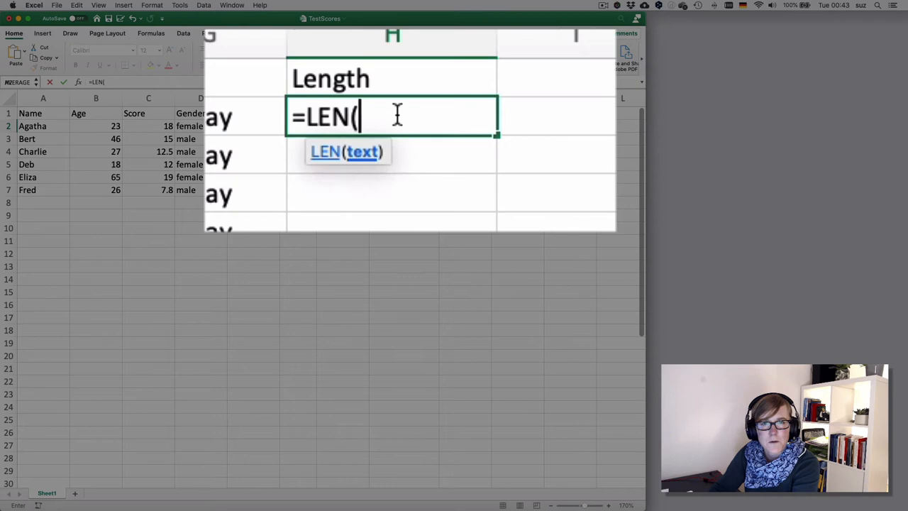
pyautogui.click(43, 125)
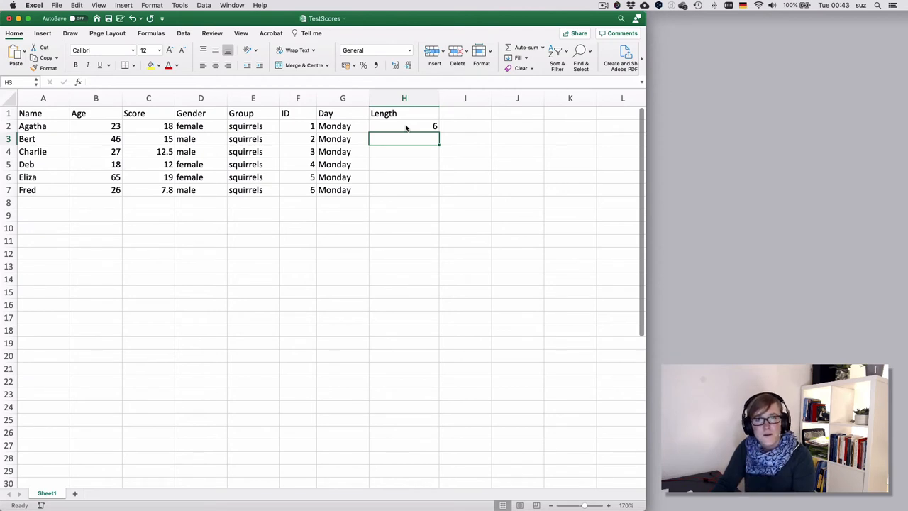
# Check H2's formula and delete the LEN results so column H stays empty.
pyautogui.click(404, 125)
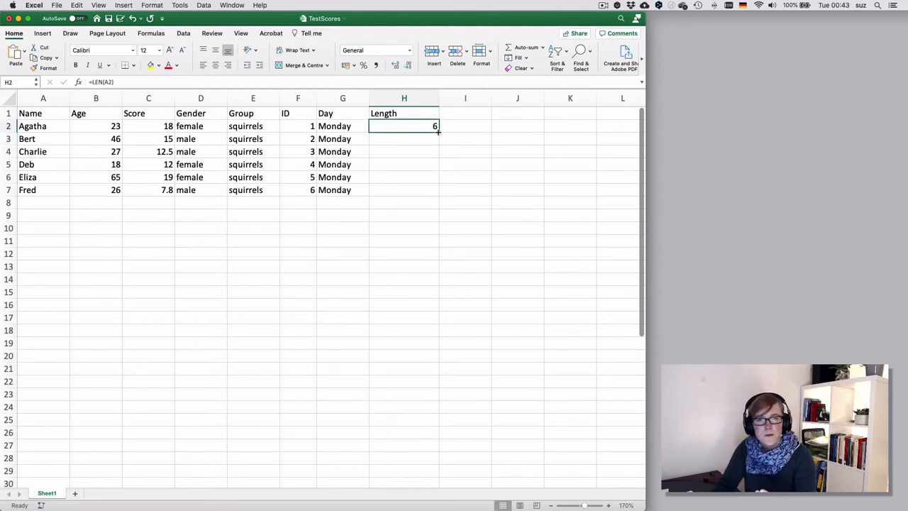
pyautogui.moveTo(437, 131); pyautogui.dragTo(437, 190)
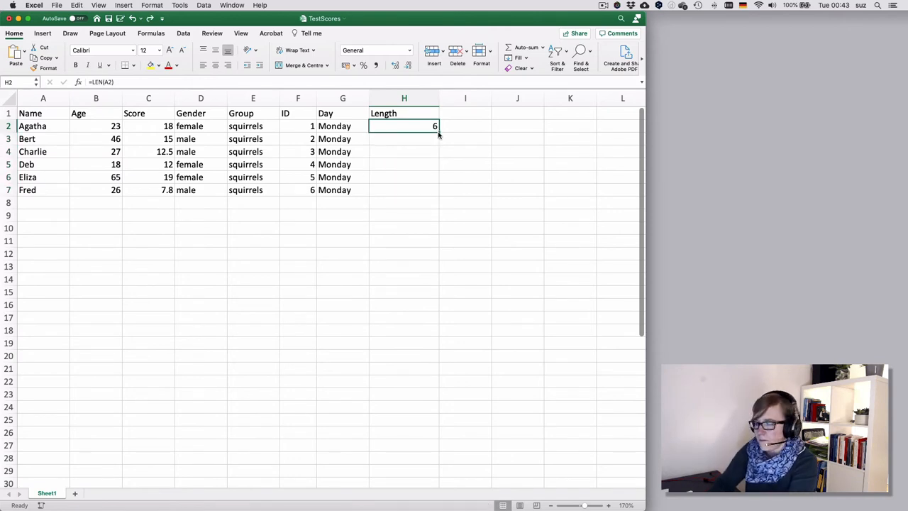
pyautogui.press('Delete')
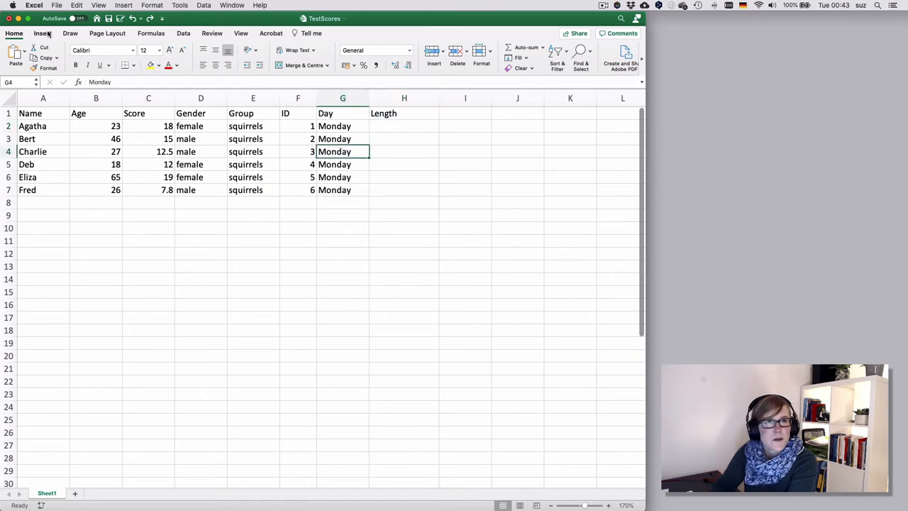
# Recreate the table with headers and enter =LEN(A2) in H2 to fill Length.
pyautogui.click(70, 55)
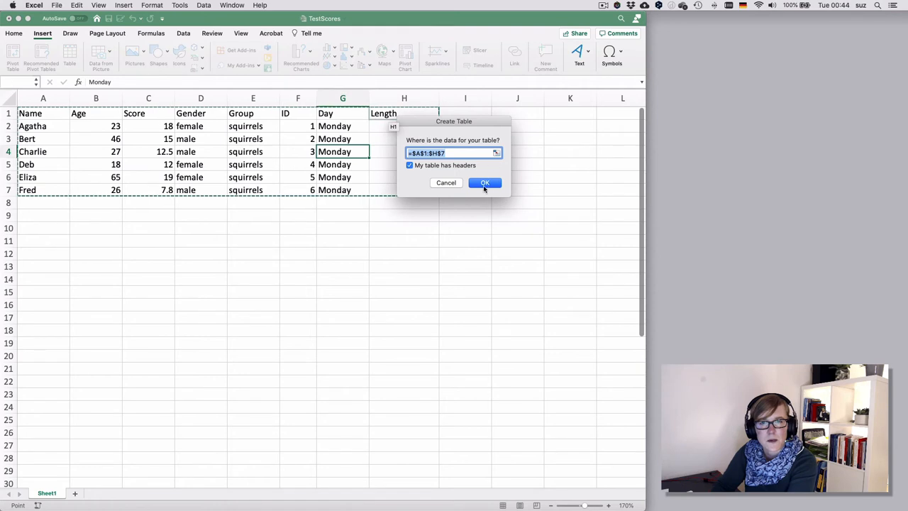
pyautogui.click(486, 182)
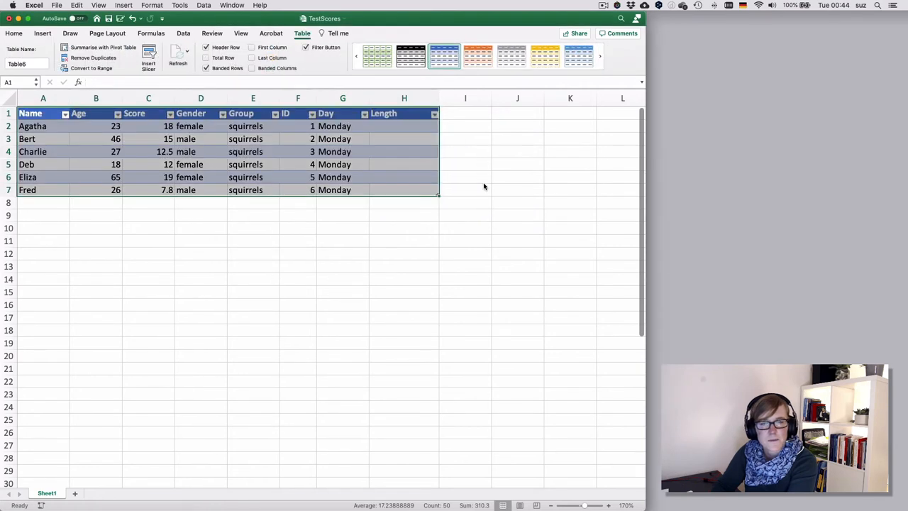
pyautogui.click(405, 126)
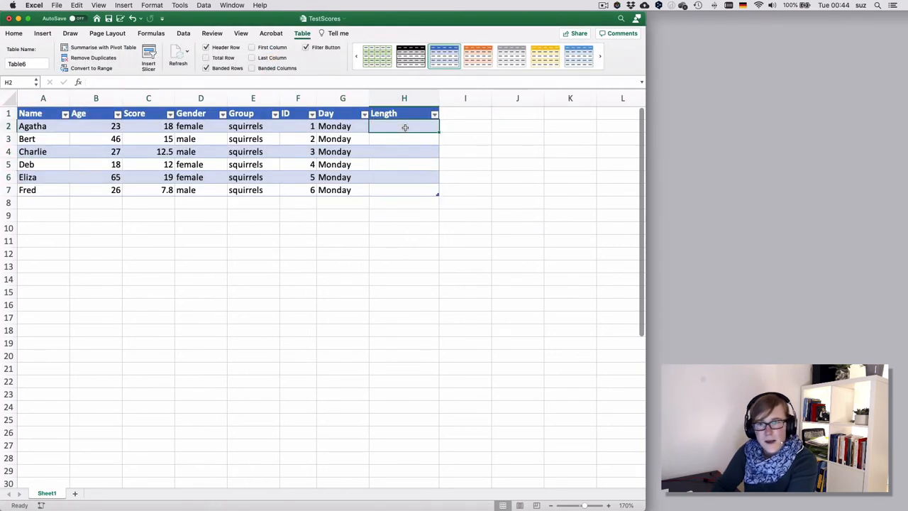
pyautogui.write('=')
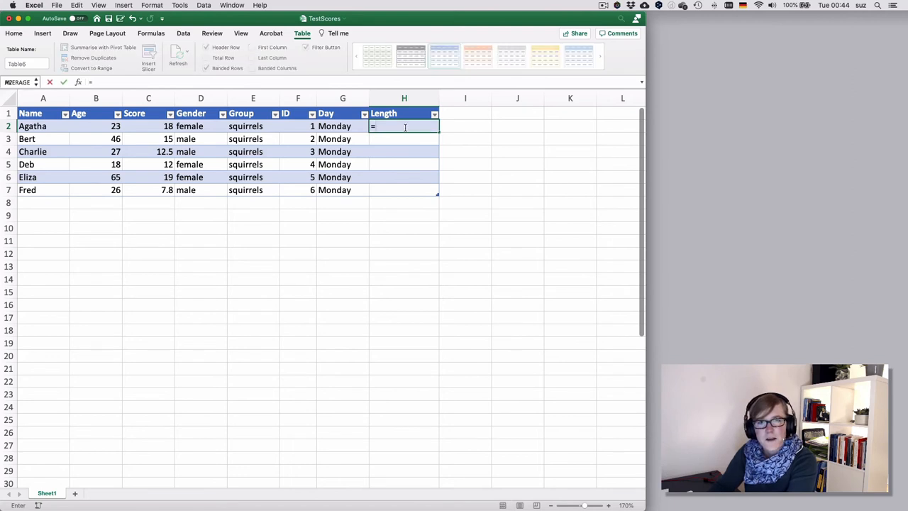
pyautogui.write('LEN(A')
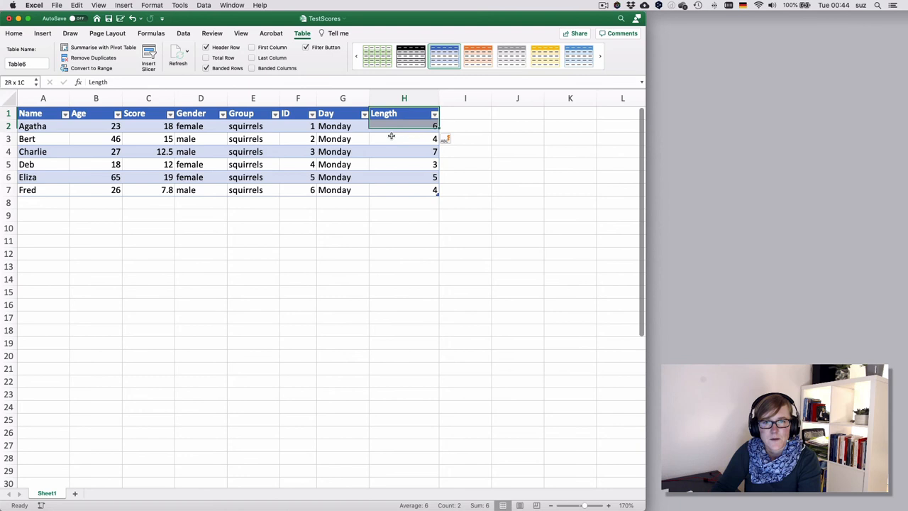
# Delete column H so the table ends at the Day column.
pyautogui.moveTo(405, 125); pyautogui.dragTo(404, 190)
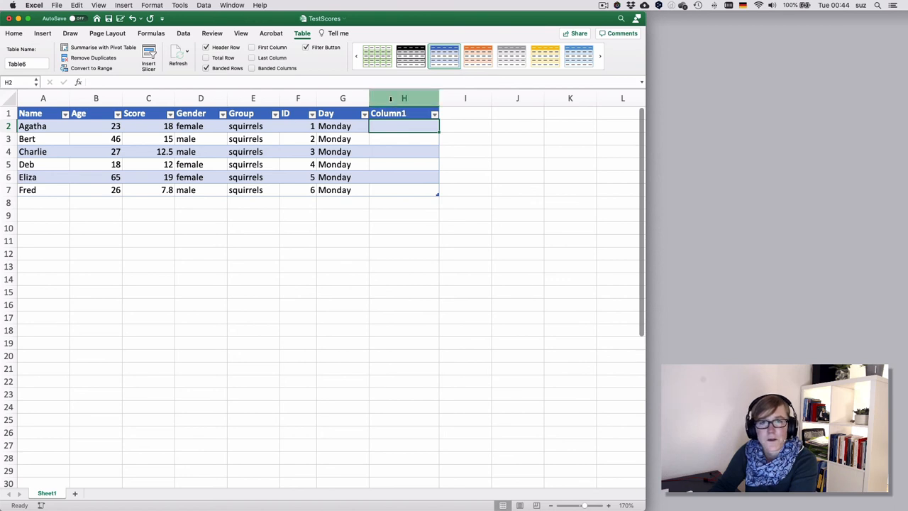
pyautogui.click(403, 98)
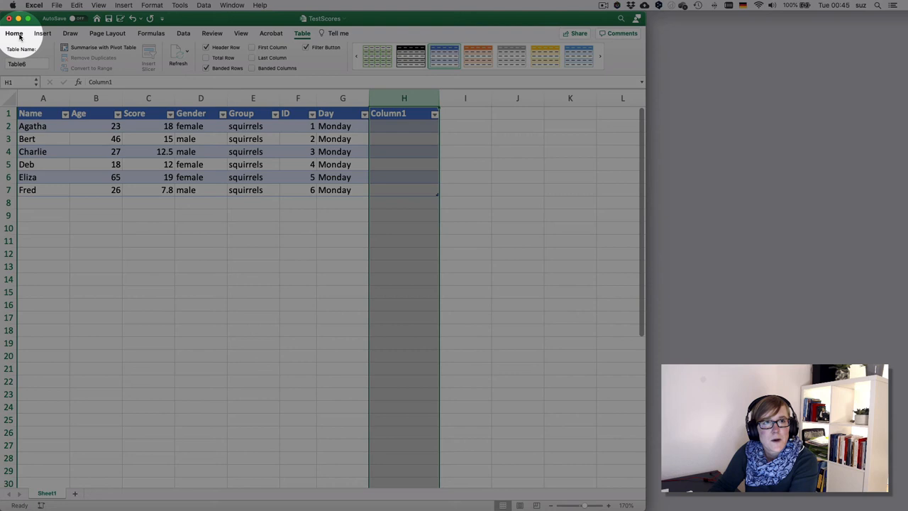
pyautogui.click(14, 34)
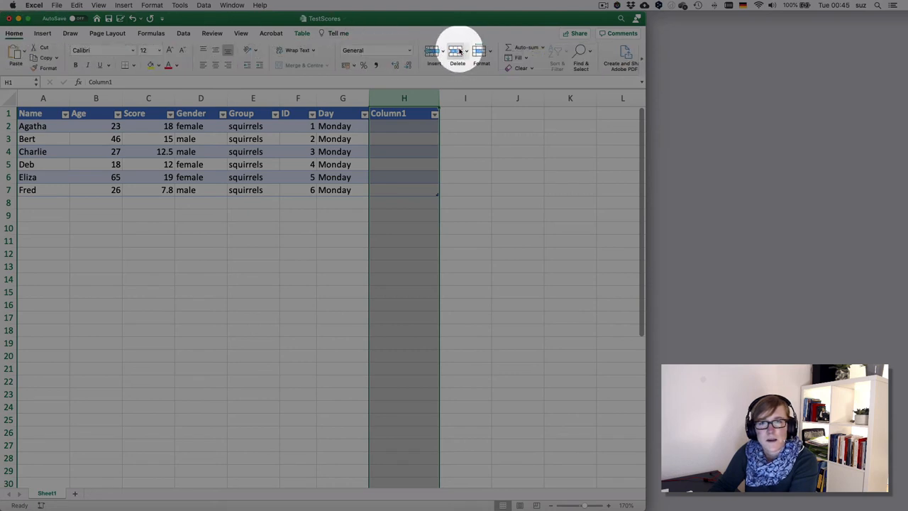
pyautogui.click(457, 54)
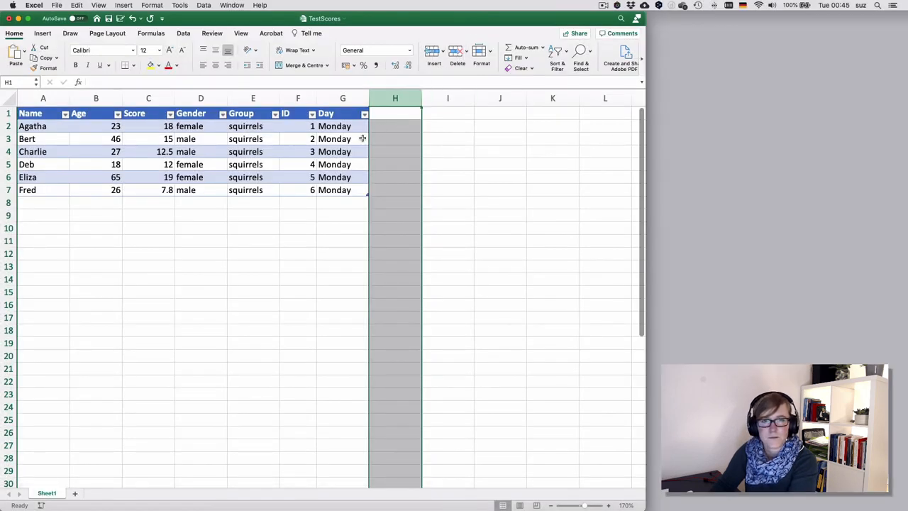
pyautogui.click(334, 139)
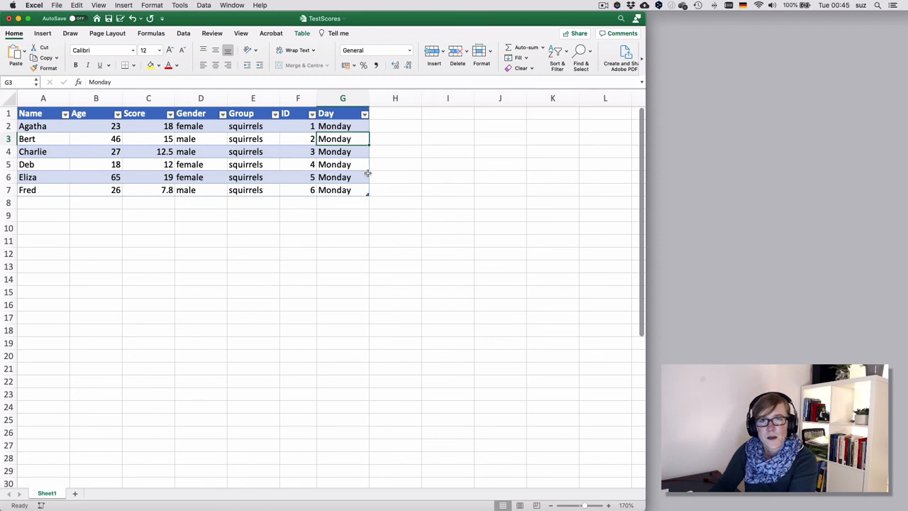